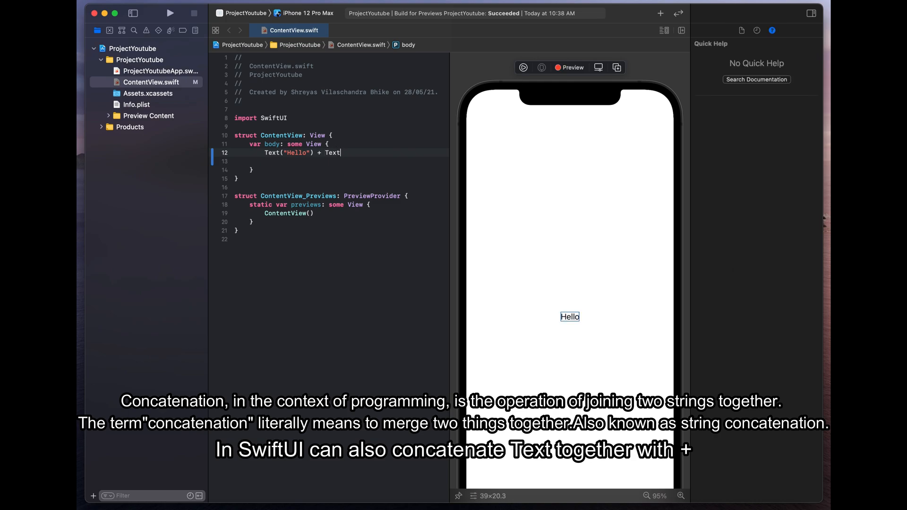
Step: Concatenate Text("Hello") + Text(",") + Text("World") into one line in the body
{"action": "type", "text": "(\"\")"}
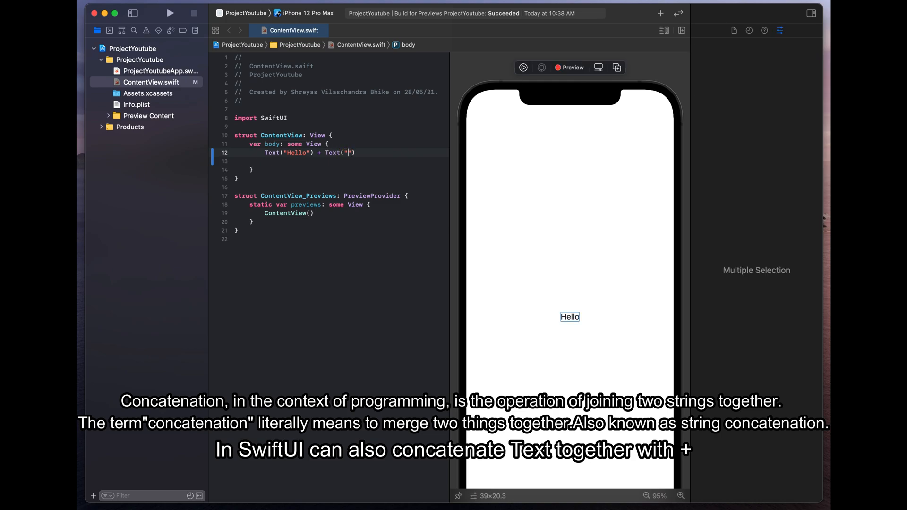
{"action": "type", "text": ","}
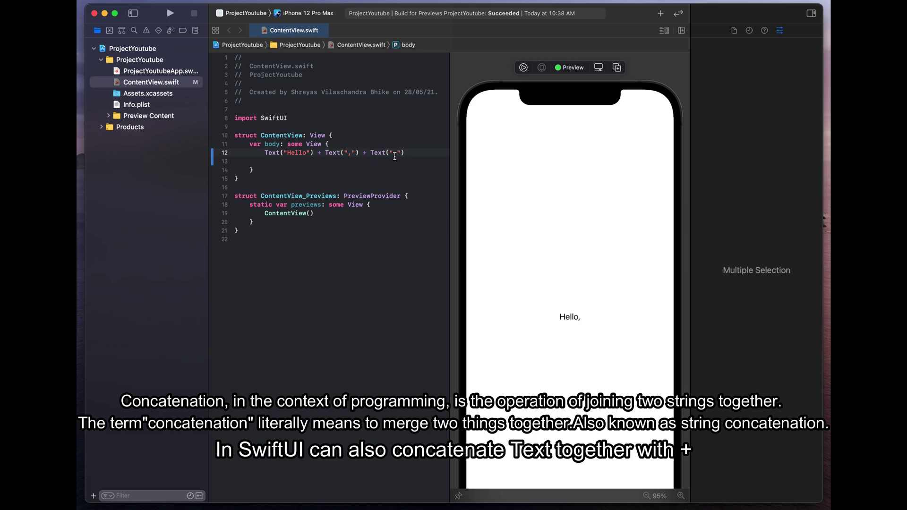
{"action": "type", "text": "Wor"}
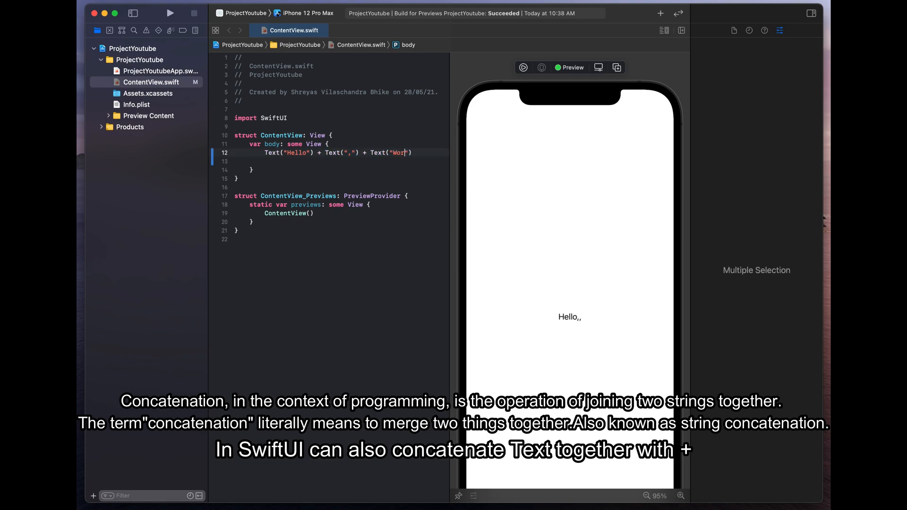
{"action": "type", "text": "ld!\")"}
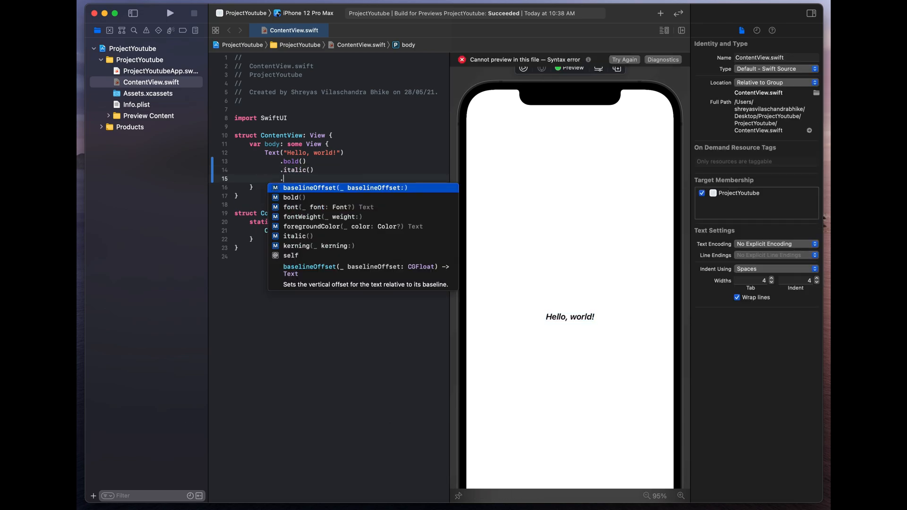
Step: Add .underline() and .lineLimit(2) to the bold italic Hello, world! text
{"action": "type", "text": "underline()"}
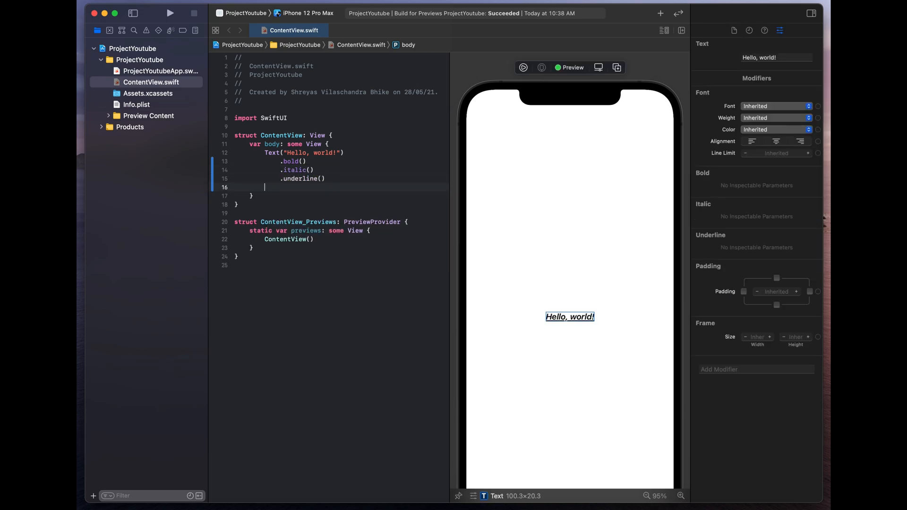
{"action": "type", "text": ".lineLimit(2"}
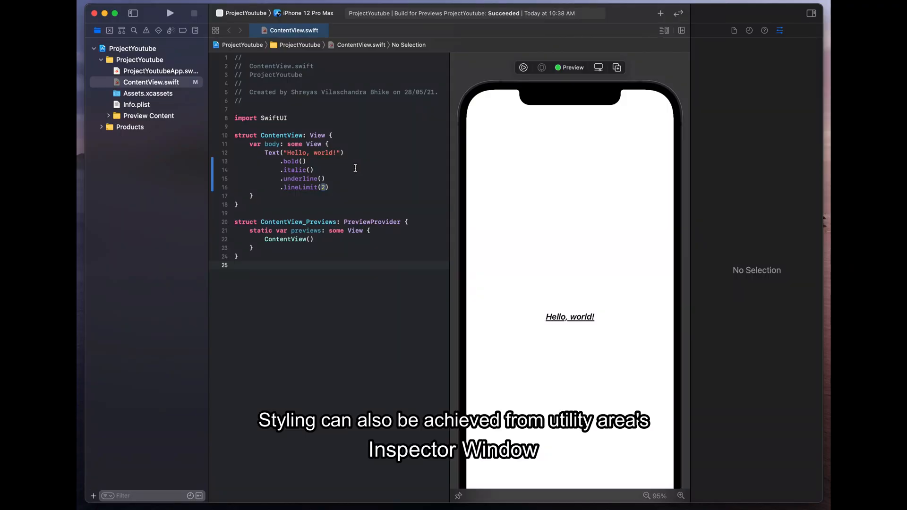
Step: Set the text's font to Large Title, weight to Thin, and pick a colour in the Attributes inspector
{"action": "left_click", "coordinate": [755, 105]}
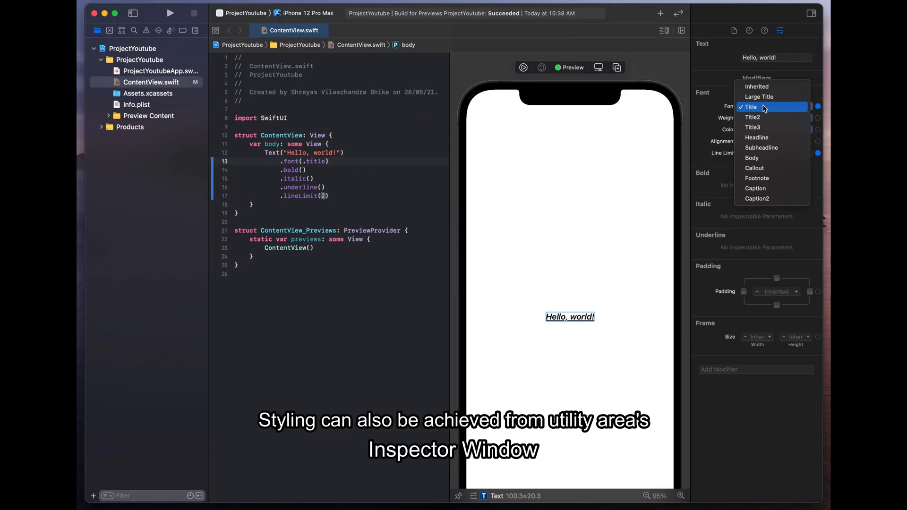
{"action": "left_click", "coordinate": [759, 96]}
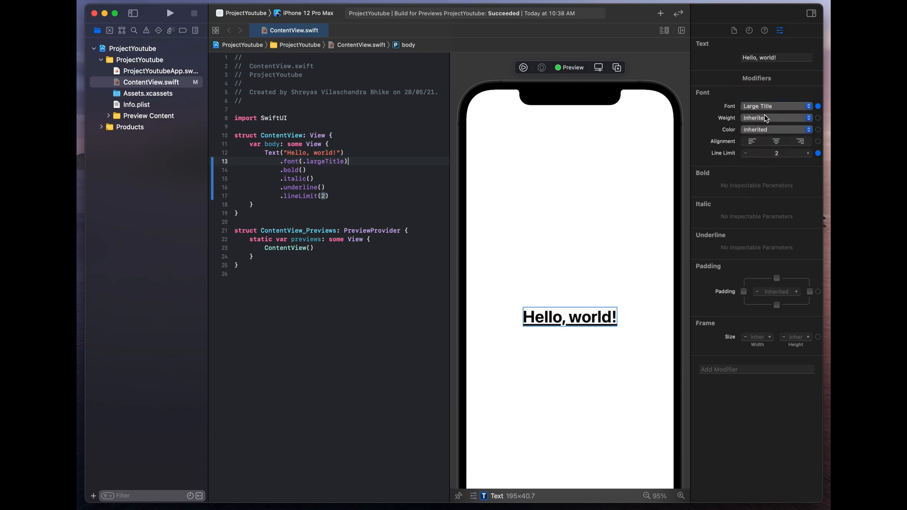
{"action": "left_click", "coordinate": [775, 118]}
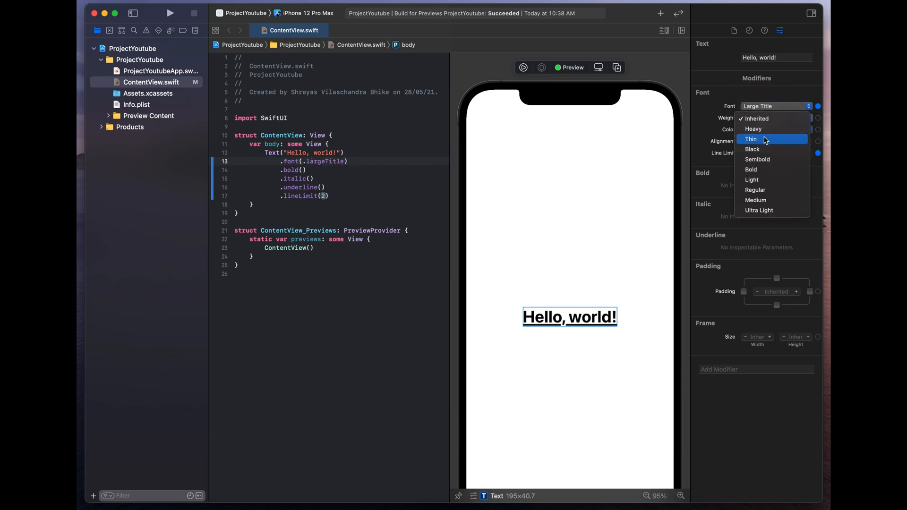
{"action": "left_click", "coordinate": [751, 139]}
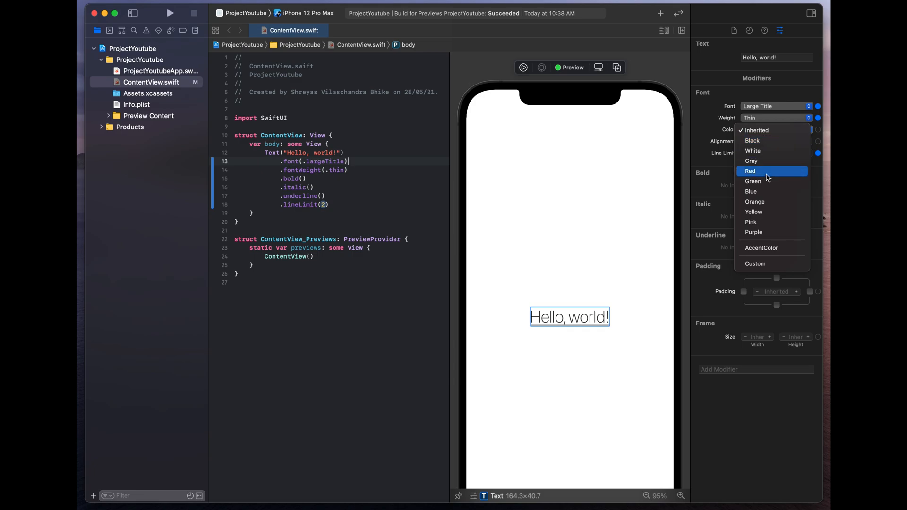
{"action": "left_click", "coordinate": [753, 140]}
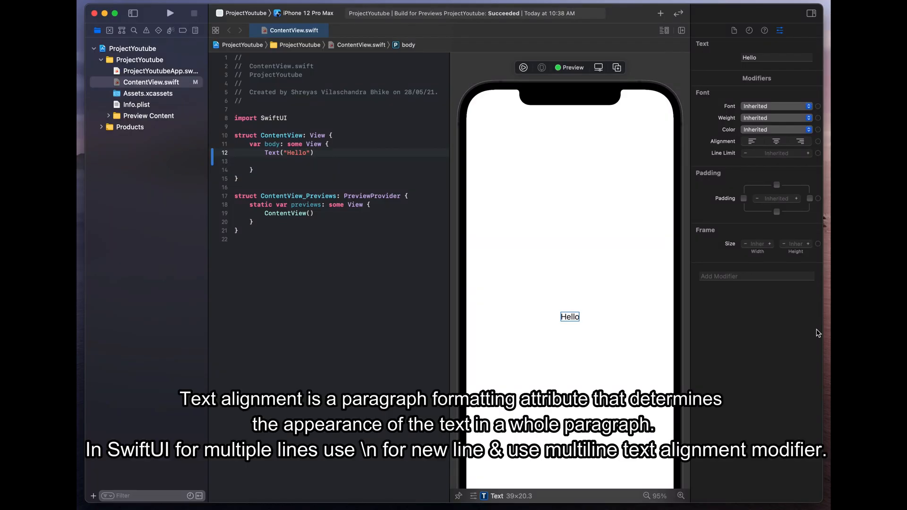
Step: Change the string to "Hello\nWorld!" so it spans two lines
{"action": "type", "text": "\\nW"}
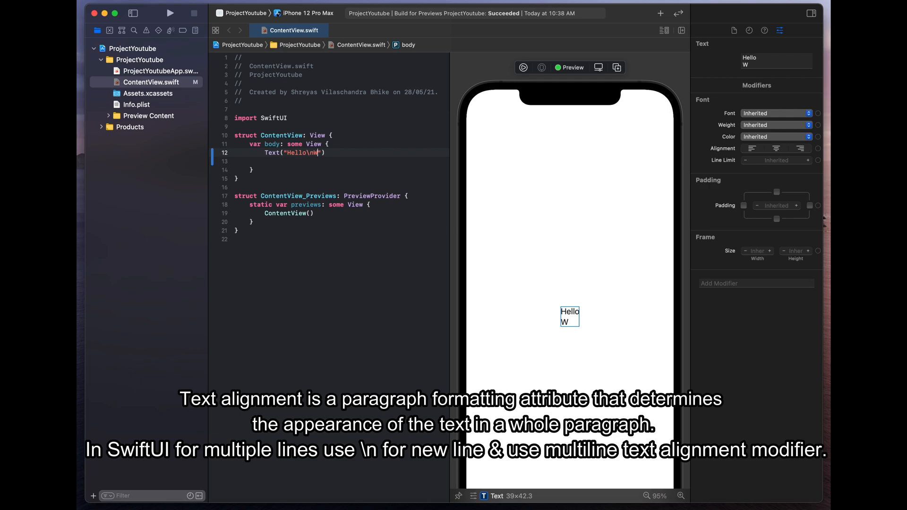
{"action": "type", "text": "orld"}
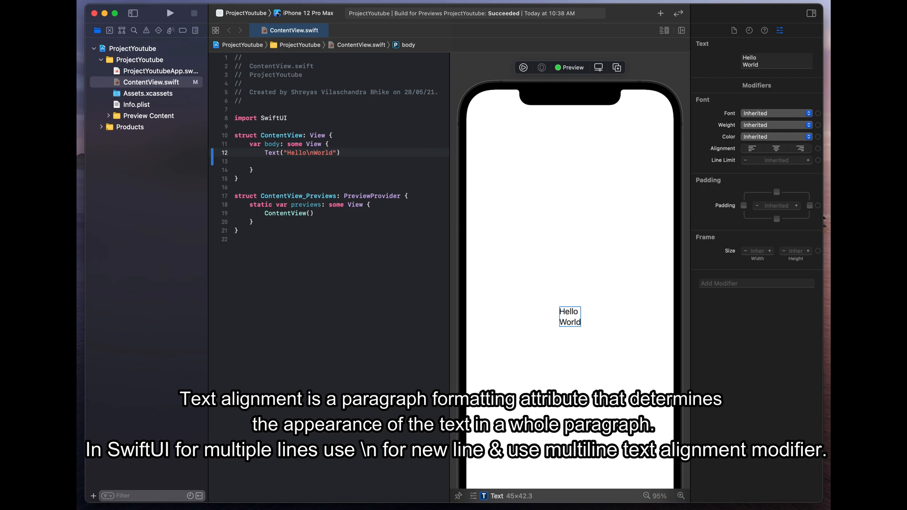
{"action": "type", "text": "!"}
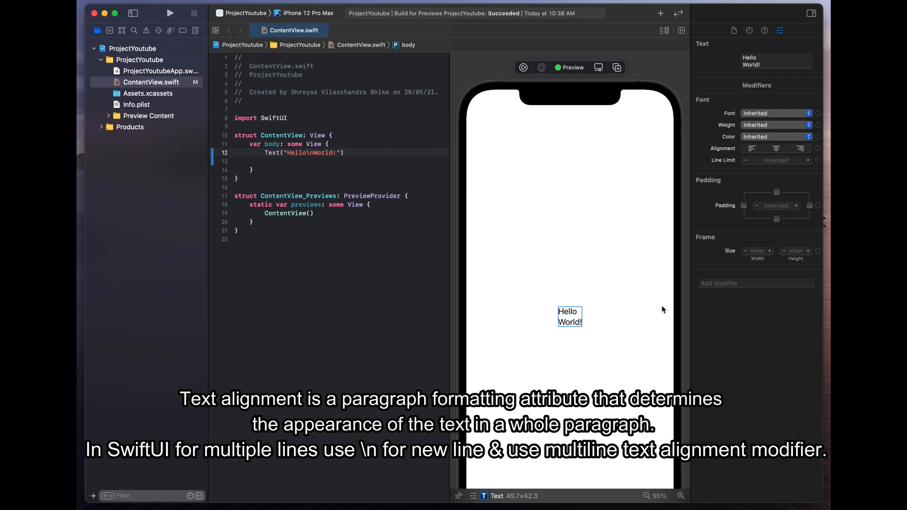
Step: Apply .multilineTextAlignment(.center) and view the centered two-line preview
{"action": "type", "text": ".multilineTextAlignment(."}
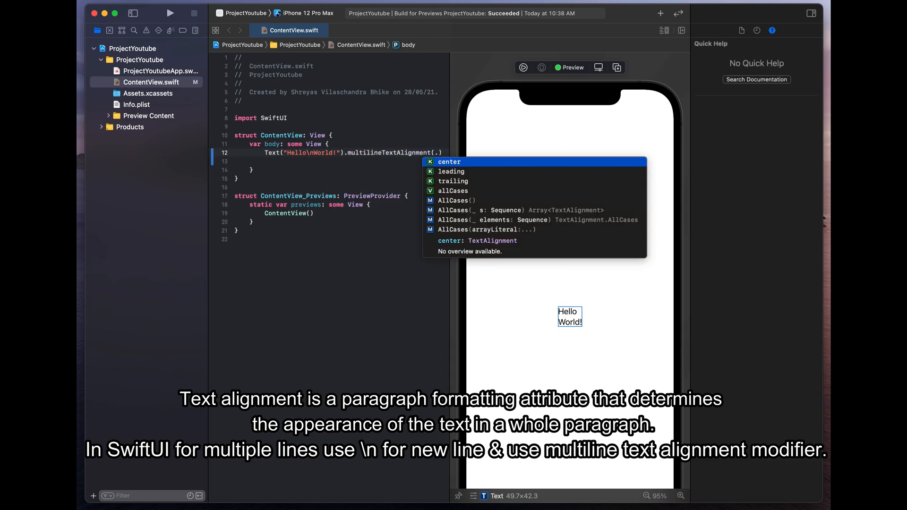
{"action": "left_click", "coordinate": [449, 162]}
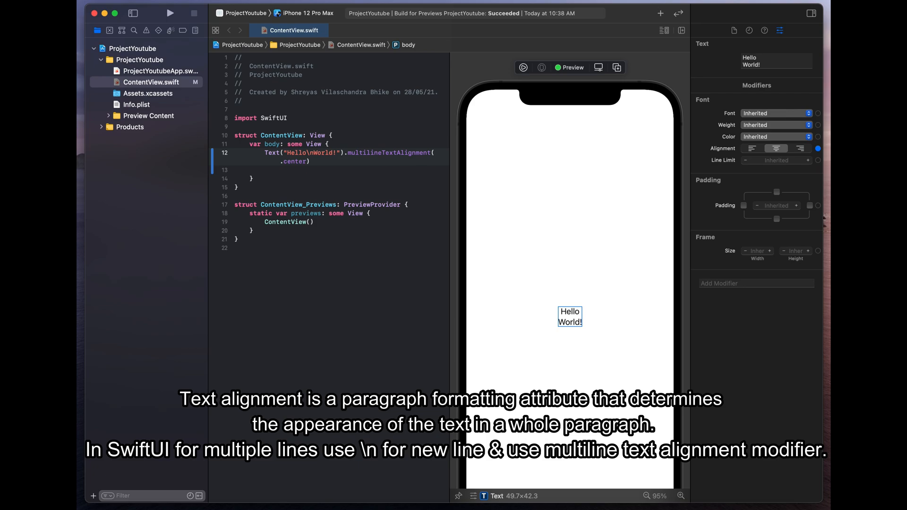
{"action": "left_click", "coordinate": [349, 247]}
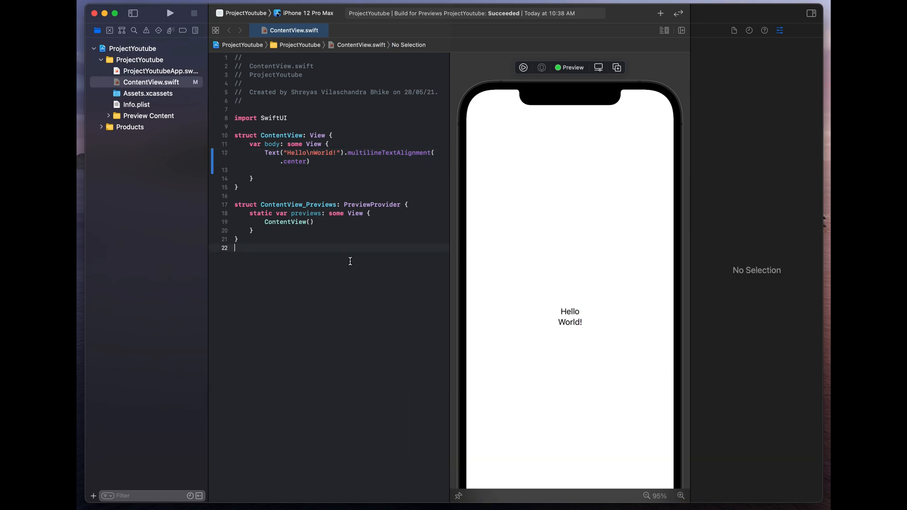
Step: Declare a static dateFormatter built from a DateFormatter with dateStyle .long
{"action": "type", "text": "static let dateFormatter : DateFormatter = {}("}
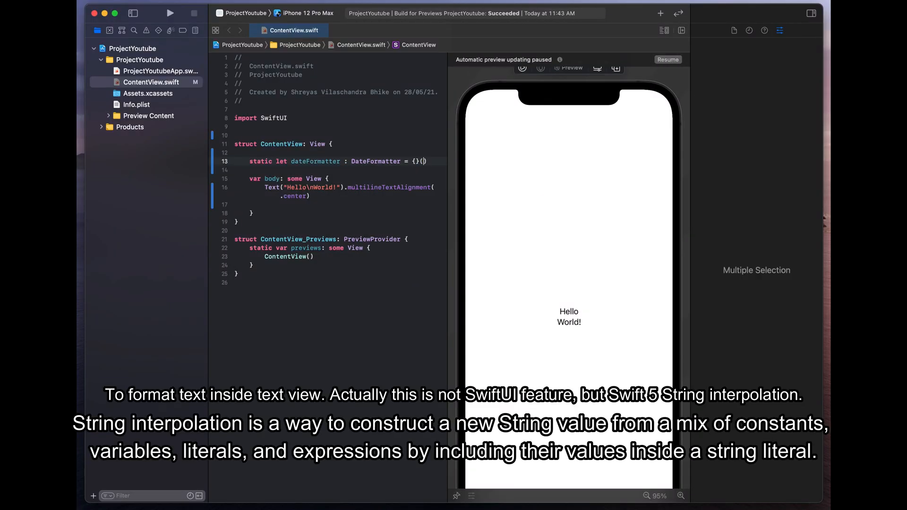
{"action": "type", "text": "let formatter = DateFormatter("}
{"action": "type", "text": "return"}
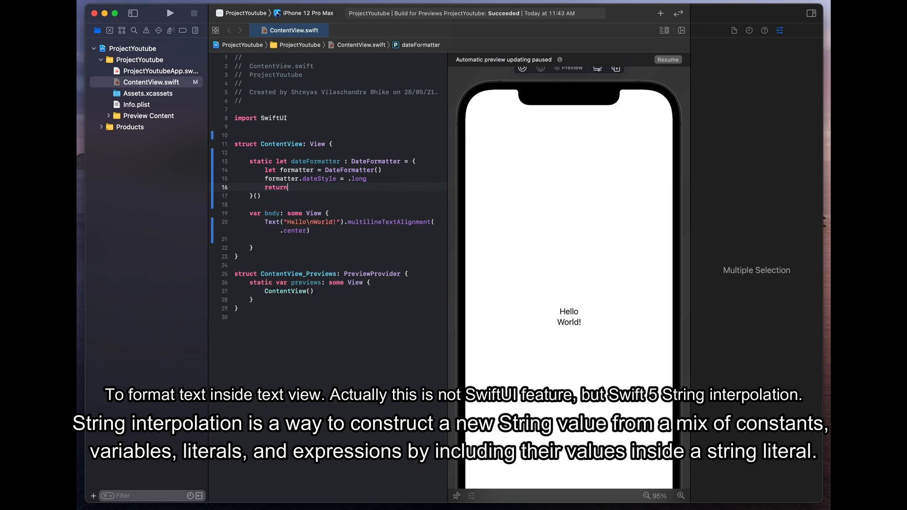
Step: Add a var now = Date() property and start rewriting the Text string with "What"
{"action": "type", "text": "var now = Date("}
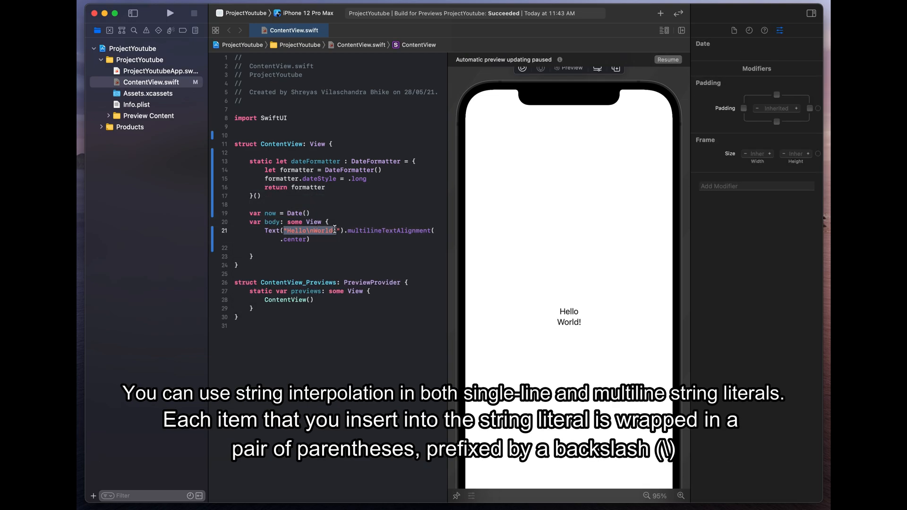
{"action": "type", "text": "What"}
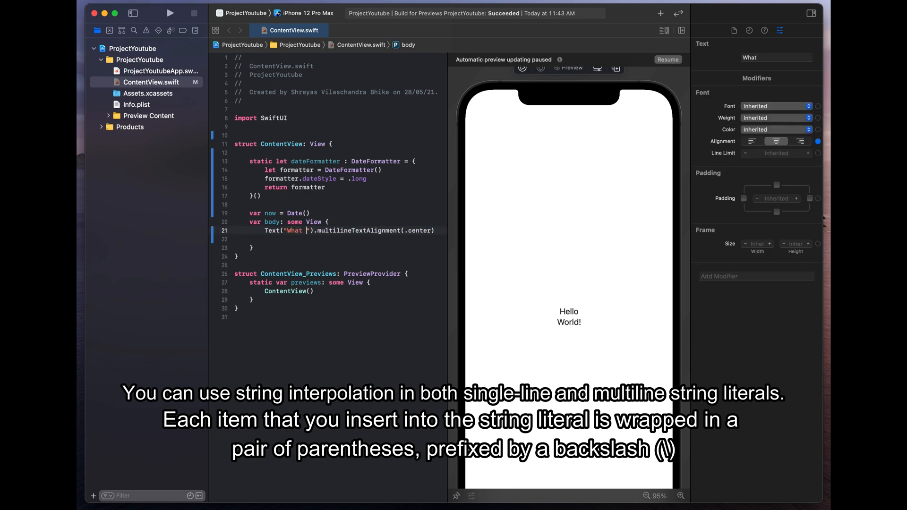